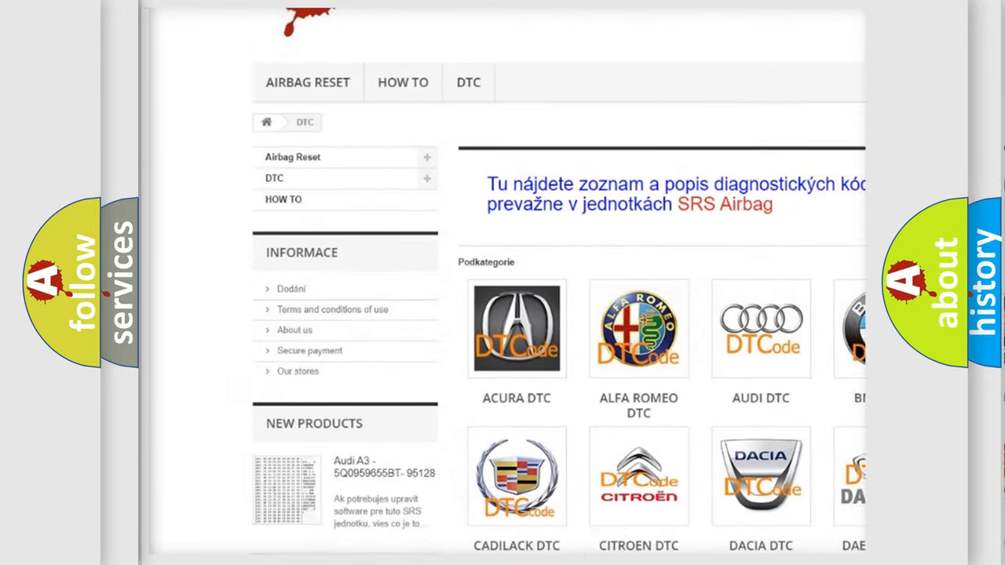
scroll("down", 3)
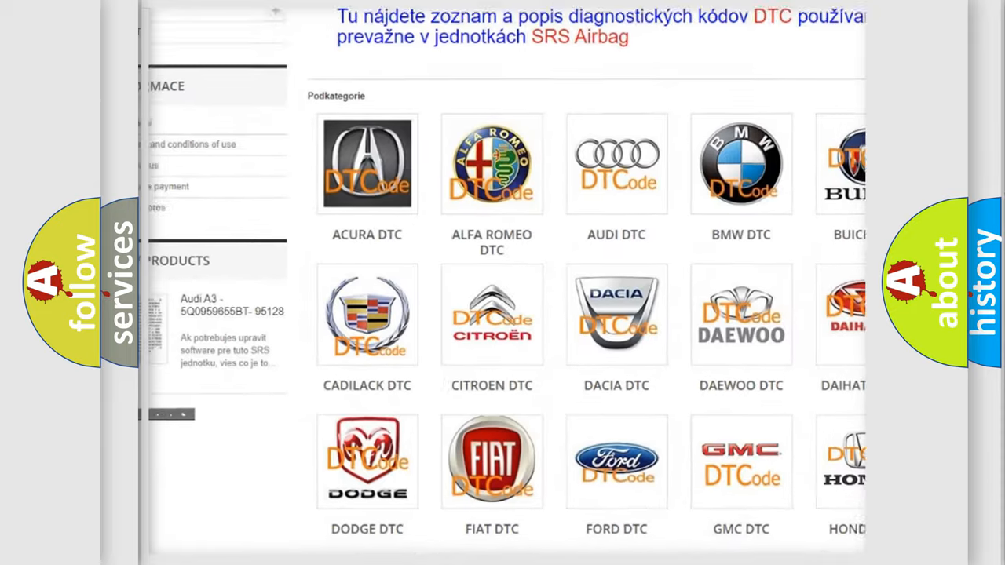
scroll("down", 3)
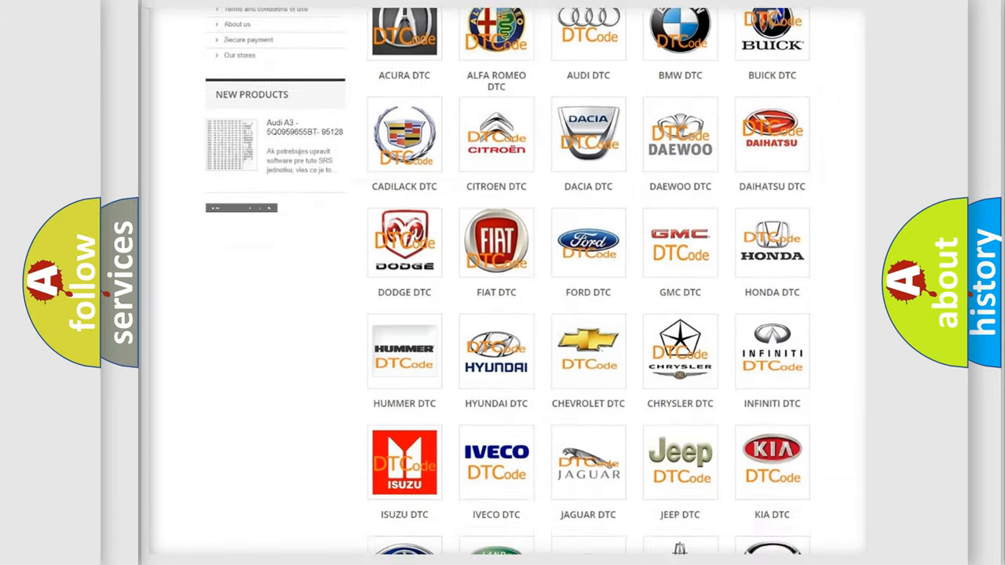
scroll("down", 3)
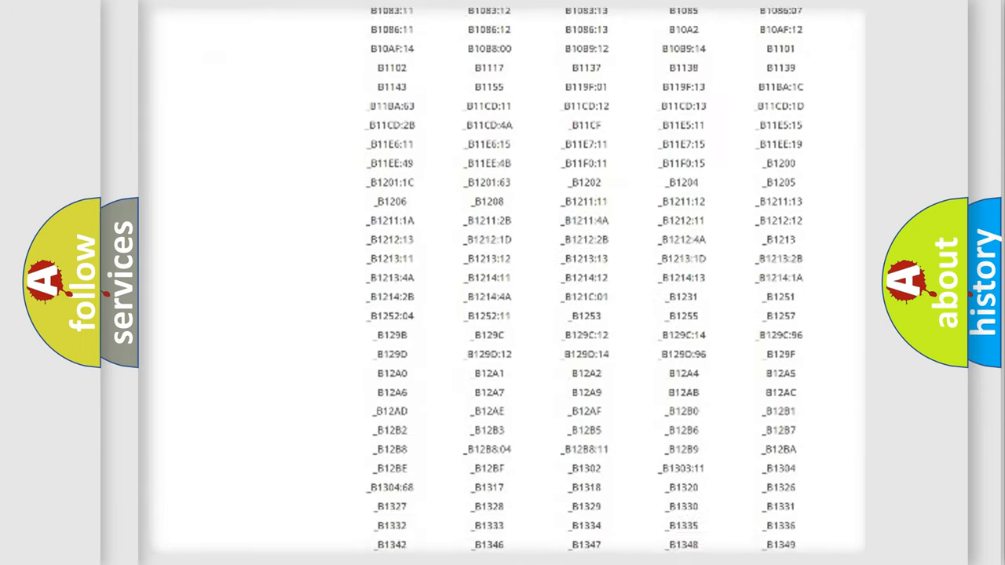
scroll("down", 3)
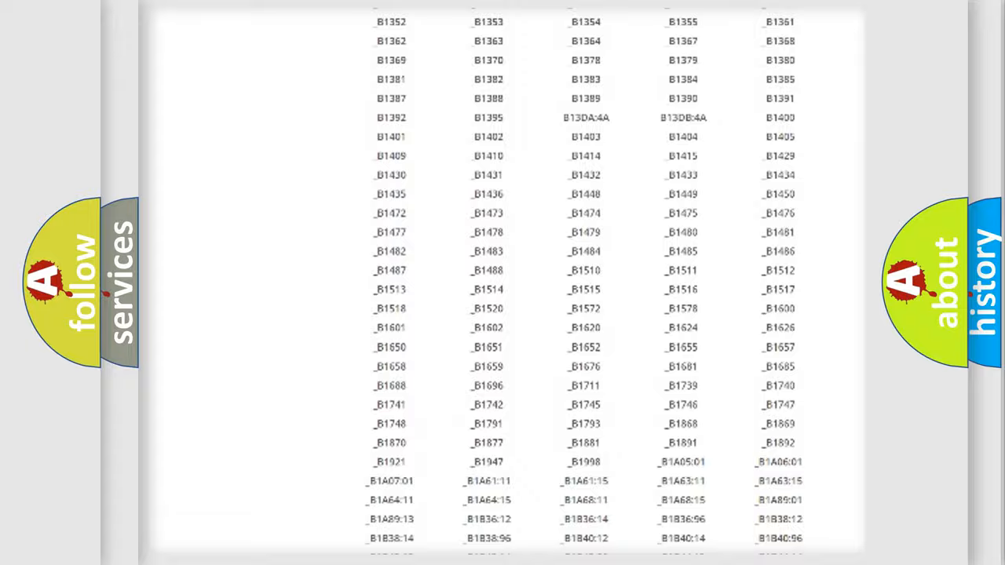